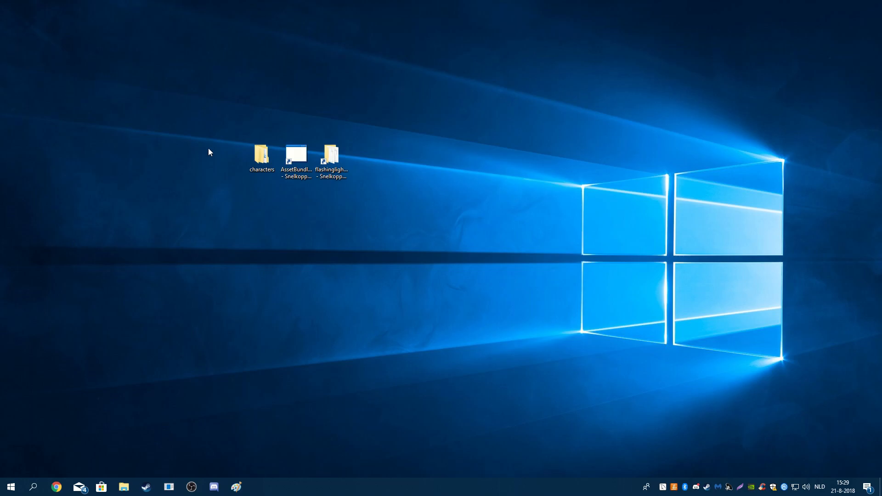
{"action": "mouse_move", "coordinate": [164, 168]}
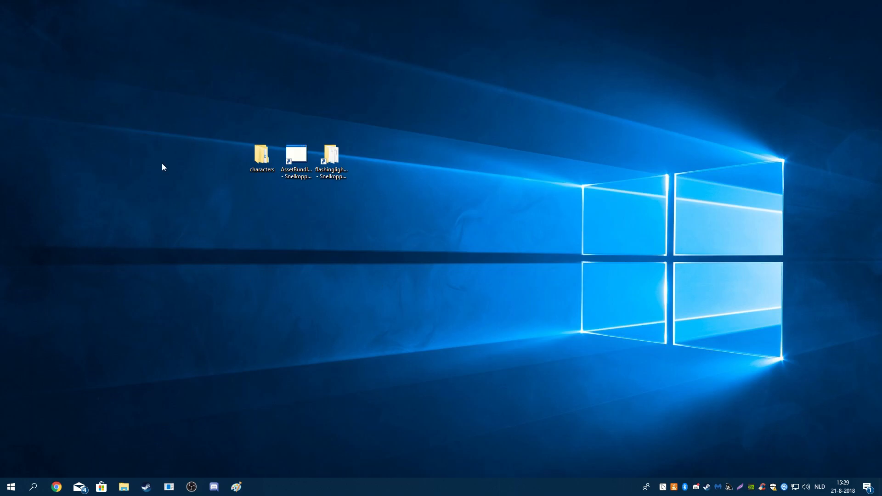
- Copy the three cop skin PNGs from the characters COP folders to the desktop and close Explorer
{"action": "left_click", "coordinate": [260, 159]}
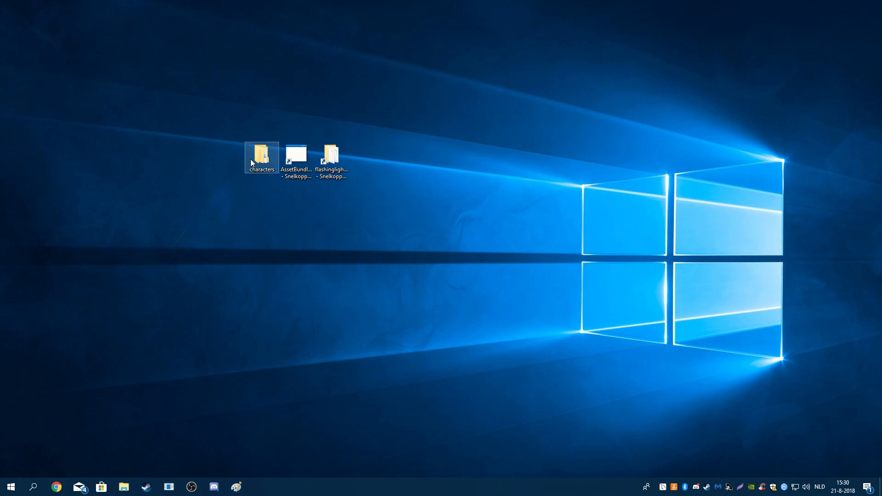
{"action": "double_click", "coordinate": [260, 156]}
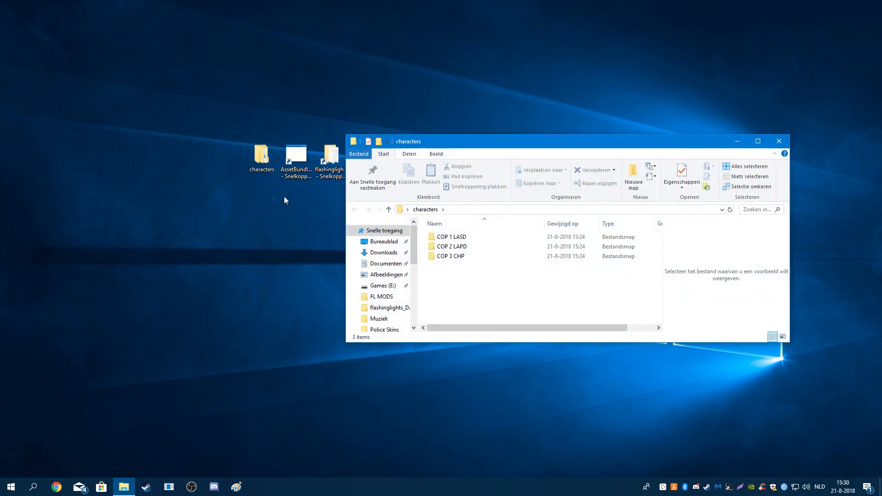
{"action": "double_click", "coordinate": [450, 237]}
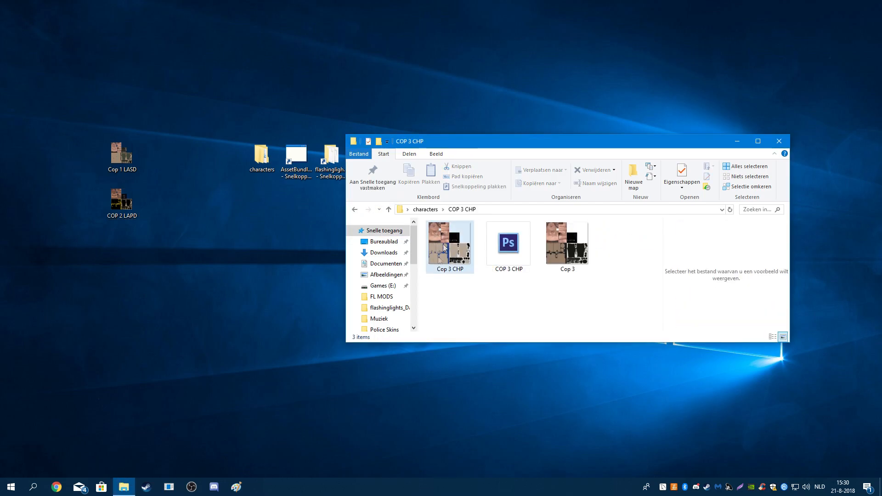
{"action": "left_click", "coordinate": [450, 247]}
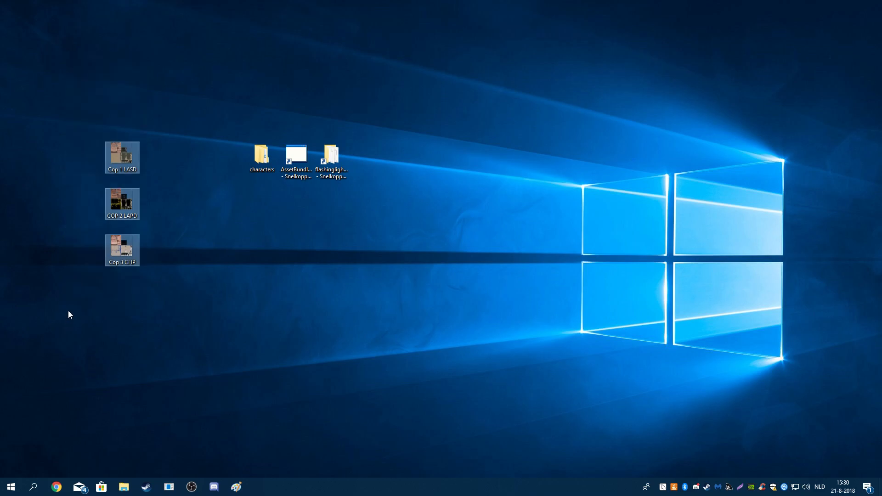
{"action": "mouse_move", "coordinate": [76, 293]}
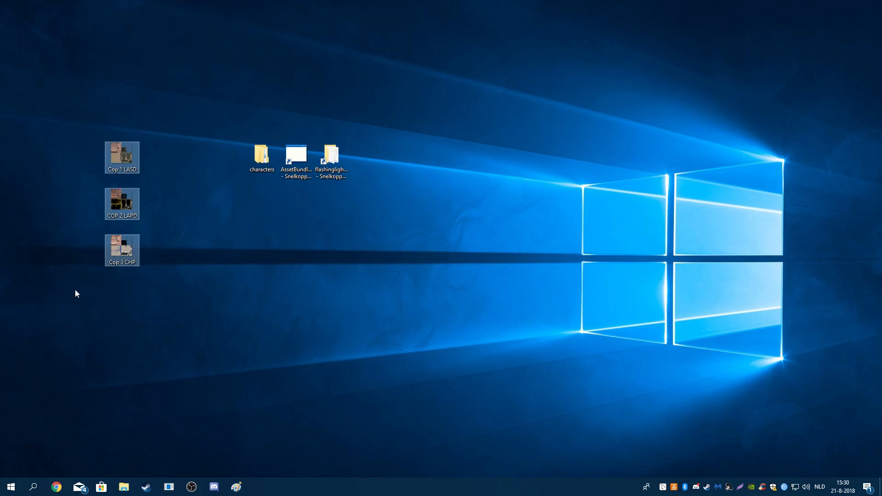
{"action": "mouse_move", "coordinate": [92, 275]}
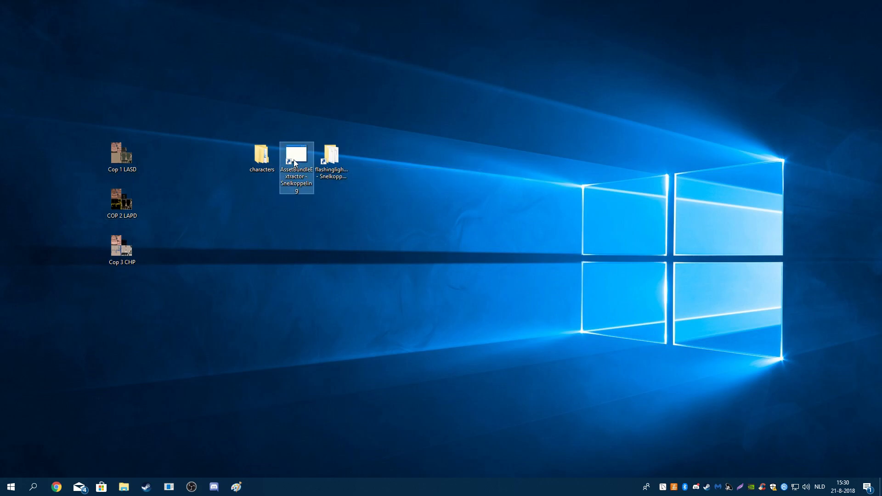
- Launch UABE and open sharedassets2.assets from the flashinglights_Data folder
{"action": "double_click", "coordinate": [297, 169]}
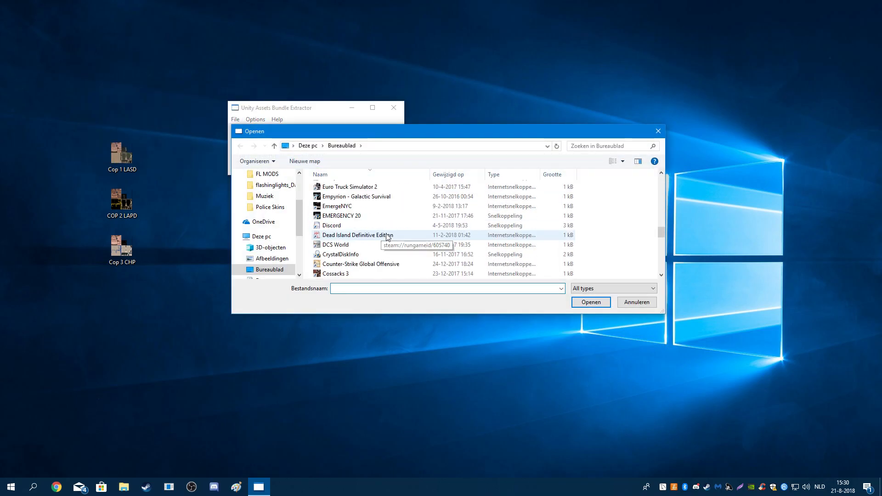
{"action": "double_click", "coordinate": [277, 185]}
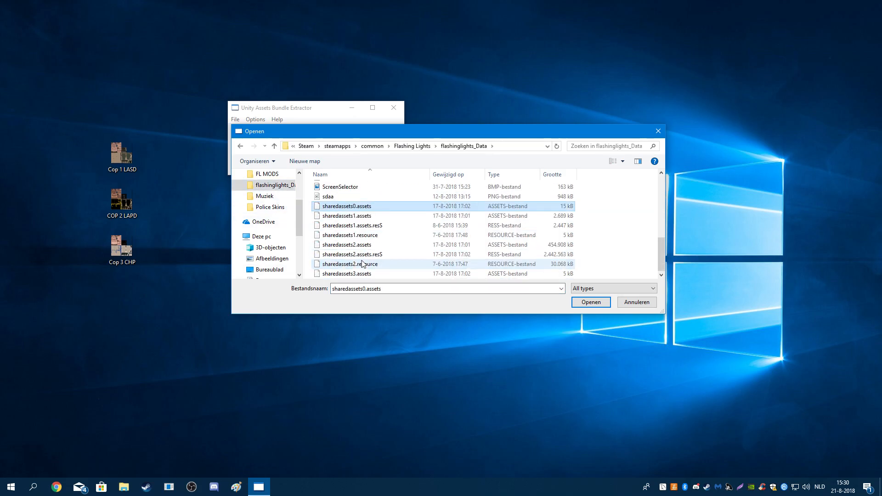
{"action": "left_click", "coordinate": [590, 302]}
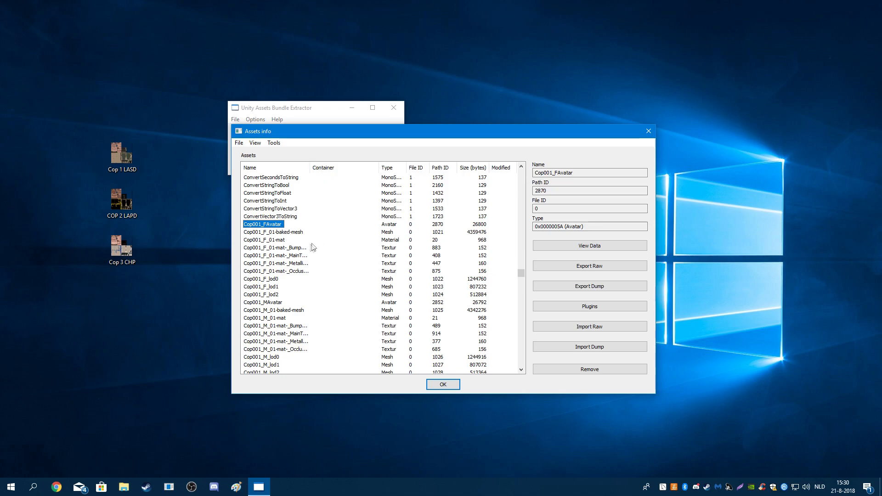
- Select Cop001_M_01-mat-_MainTex-atlas0 in the Assets list and bring up its plugins
{"action": "left_click", "coordinate": [276, 254]}
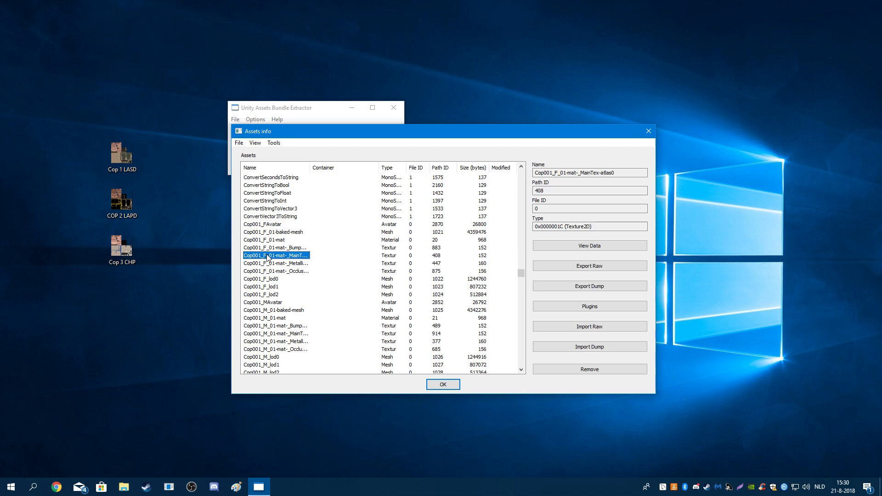
{"action": "mouse_move", "coordinate": [326, 260]}
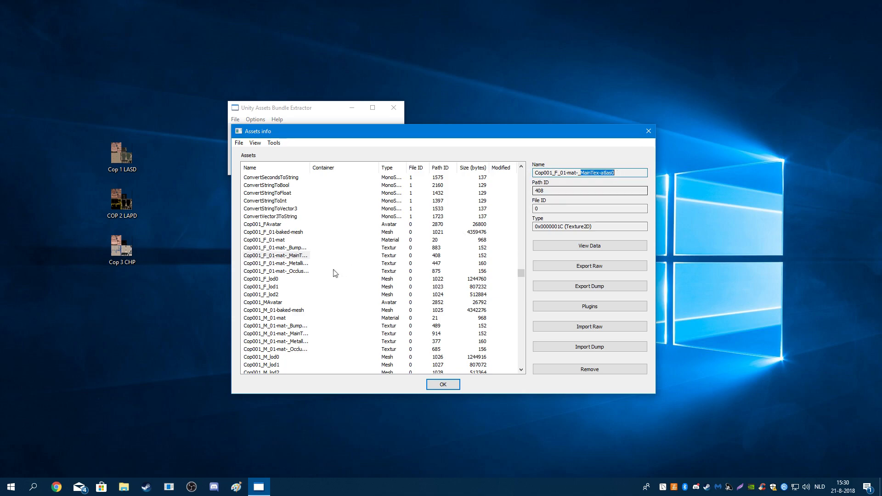
{"action": "mouse_move", "coordinate": [287, 260]}
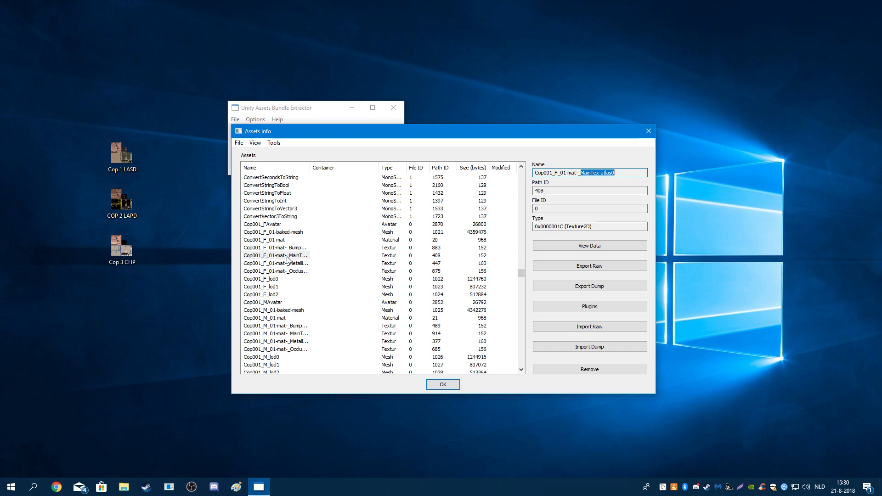
{"action": "left_click", "coordinate": [275, 255]}
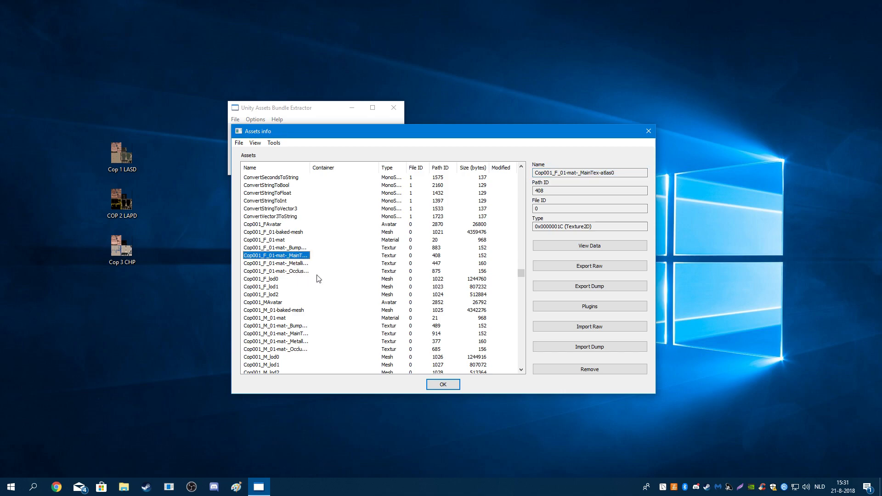
{"action": "left_click", "coordinate": [276, 310]}
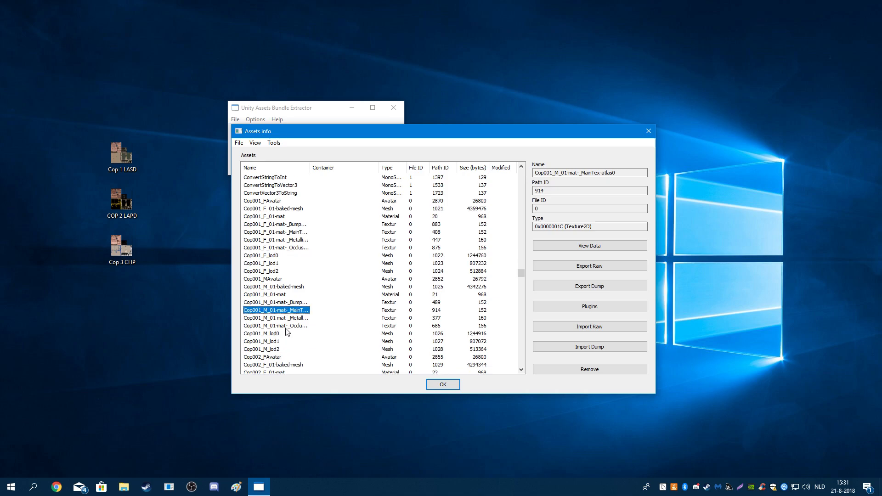
{"action": "mouse_move", "coordinate": [580, 236]}
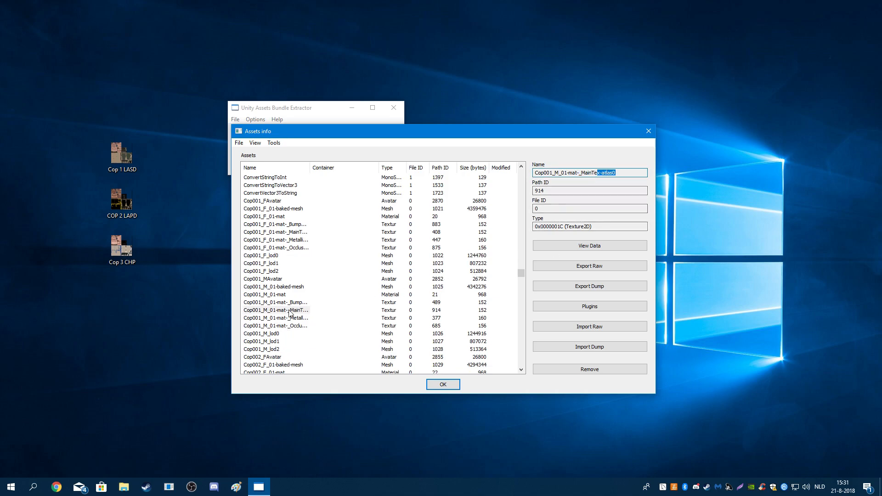
{"action": "left_click", "coordinate": [589, 306]}
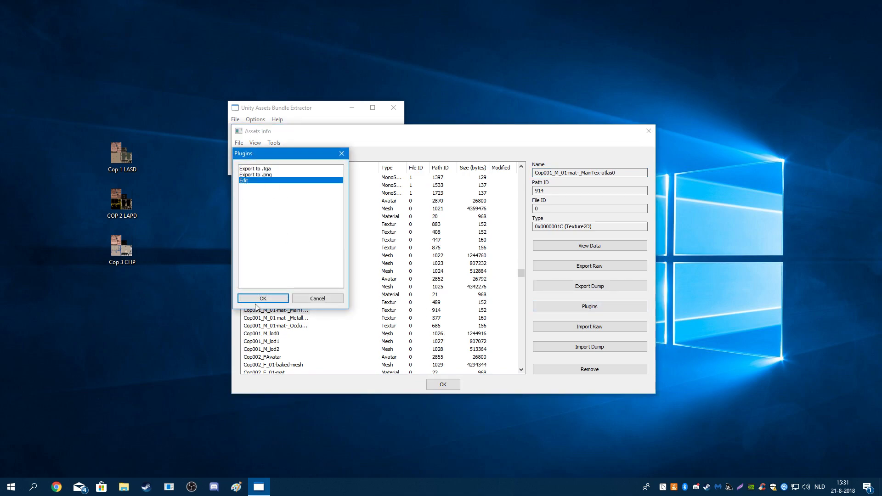
- Load the Cop 1 skin PNG from the desktop into the Cop001 male texture at Normal (multithread) quality
{"action": "left_click", "coordinate": [262, 297]}
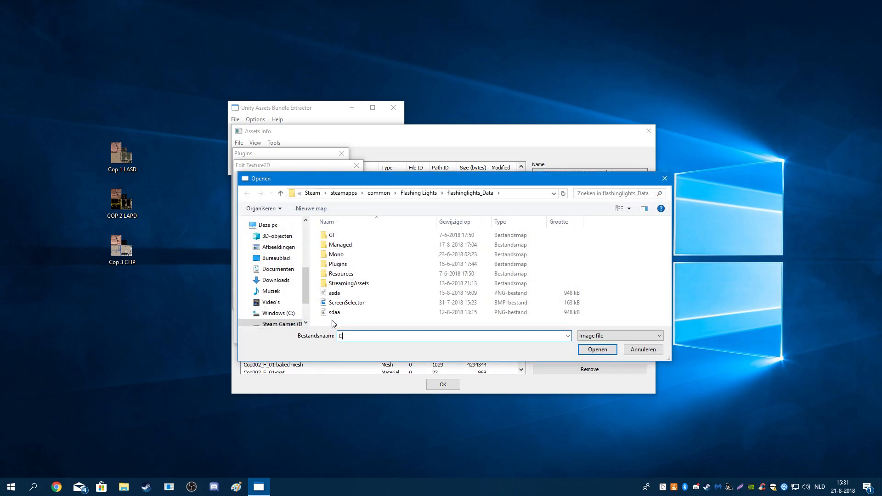
{"action": "left_click", "coordinate": [277, 257]}
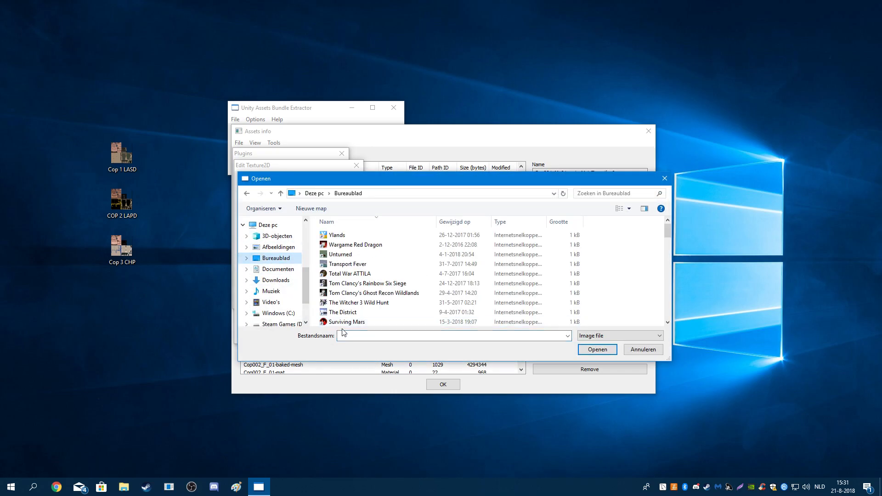
{"action": "left_click", "coordinate": [643, 349]}
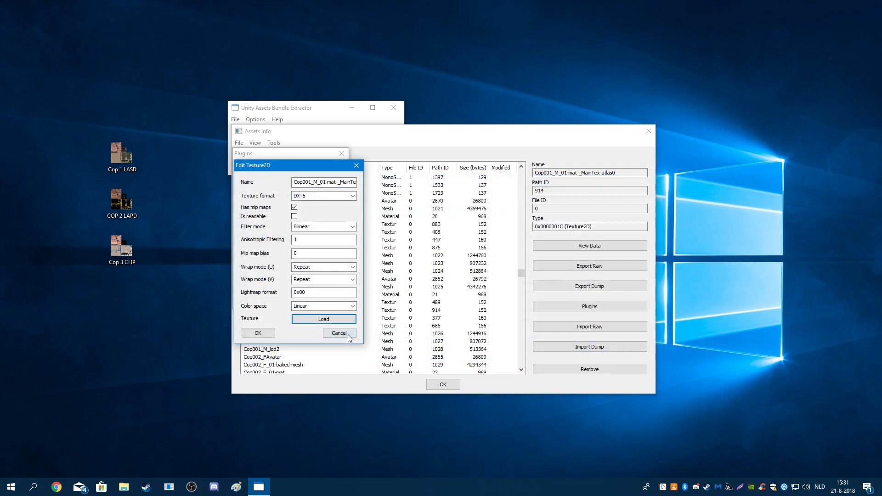
{"action": "left_click", "coordinate": [322, 319]}
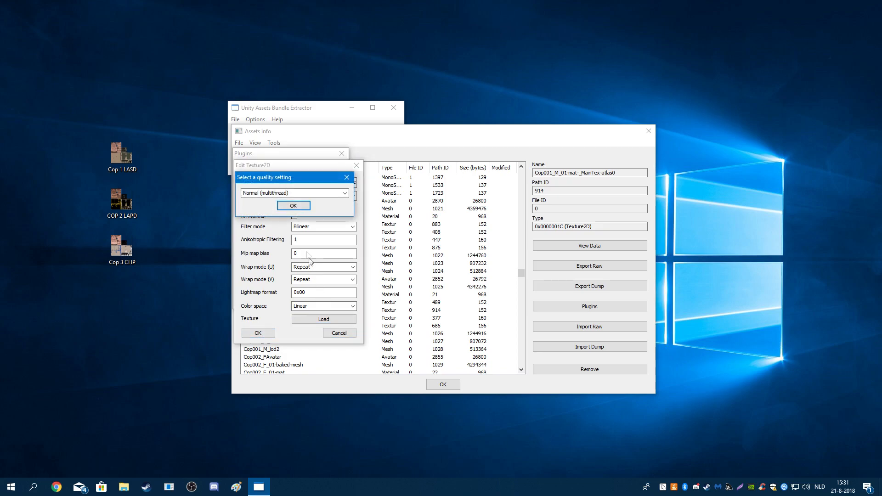
{"action": "left_click", "coordinate": [293, 205]}
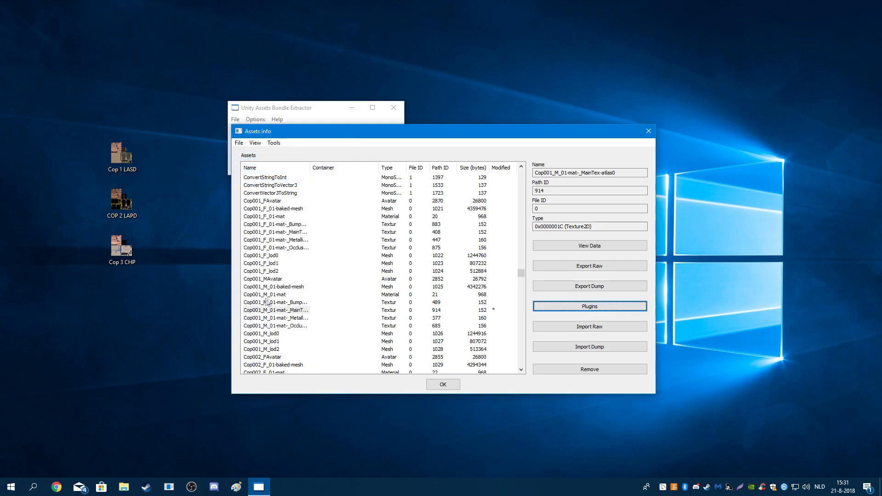
- Select Cop002_M_01-mat-_MainTex-atlas0 in the Assets list and bring up its plugins
{"action": "scroll", "scroll_direction": "down", "scroll_amount": 3}
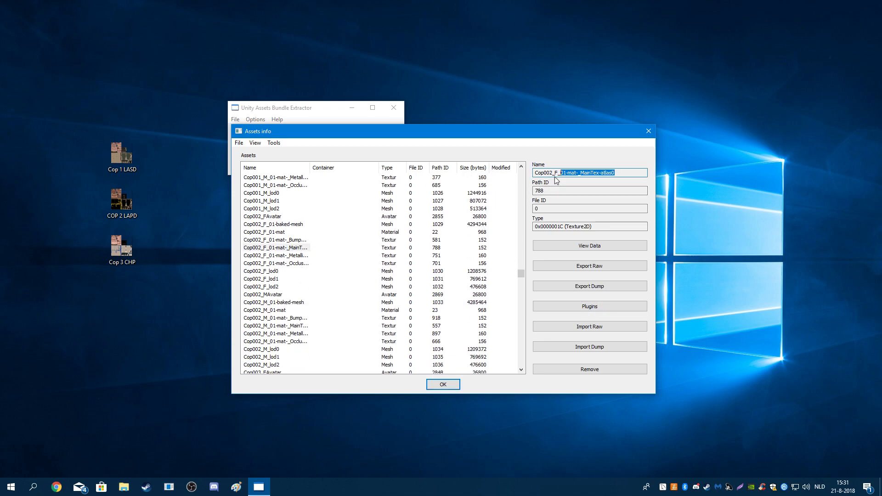
{"action": "scroll", "scroll_direction": "down", "scroll_amount": 3}
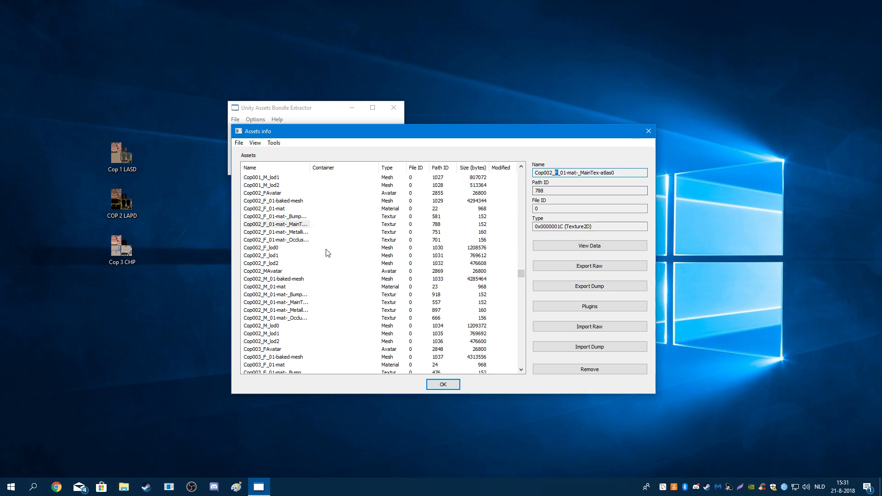
{"action": "left_click", "coordinate": [276, 303]}
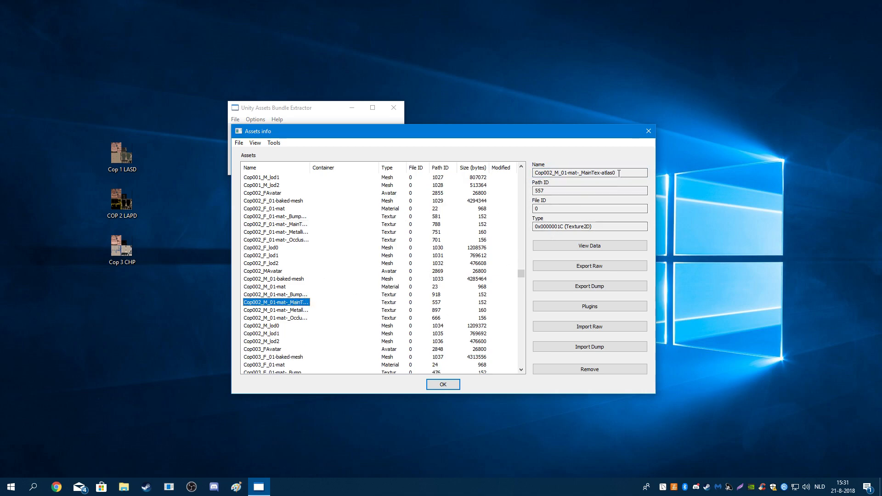
{"action": "left_click", "coordinate": [589, 306]}
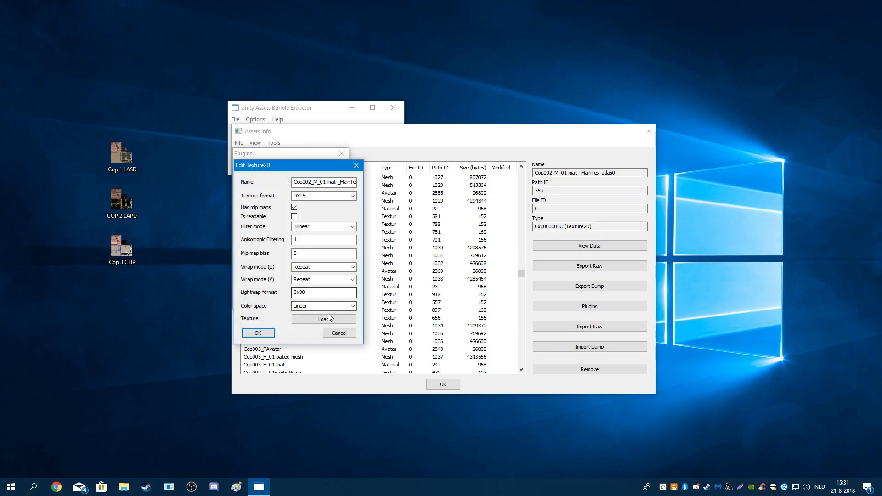
- Load the custom COP skin PNG into the Cop002 male texture at Normal (multithread) quality
{"action": "left_click", "coordinate": [324, 319]}
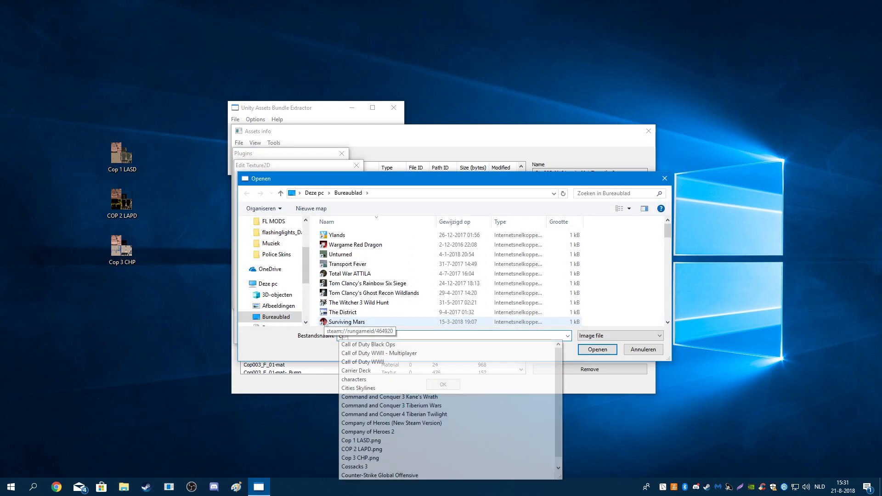
{"action": "type", "text": "COP"}
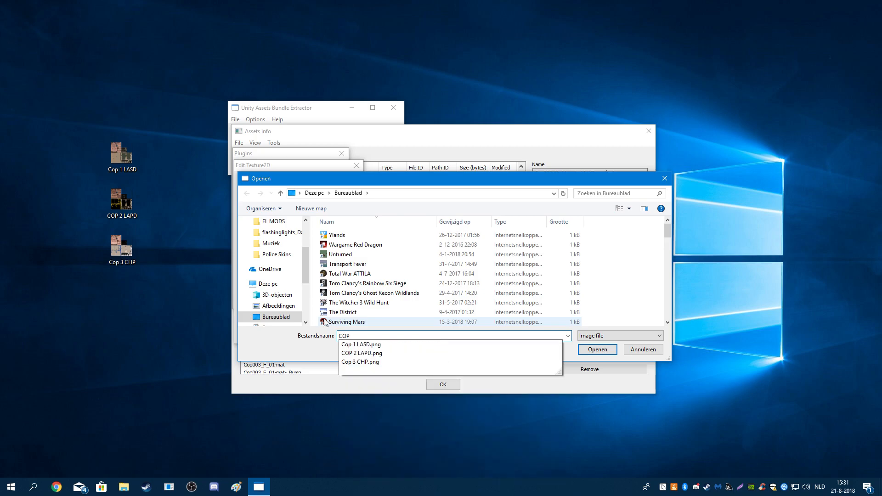
{"action": "left_click", "coordinate": [597, 349]}
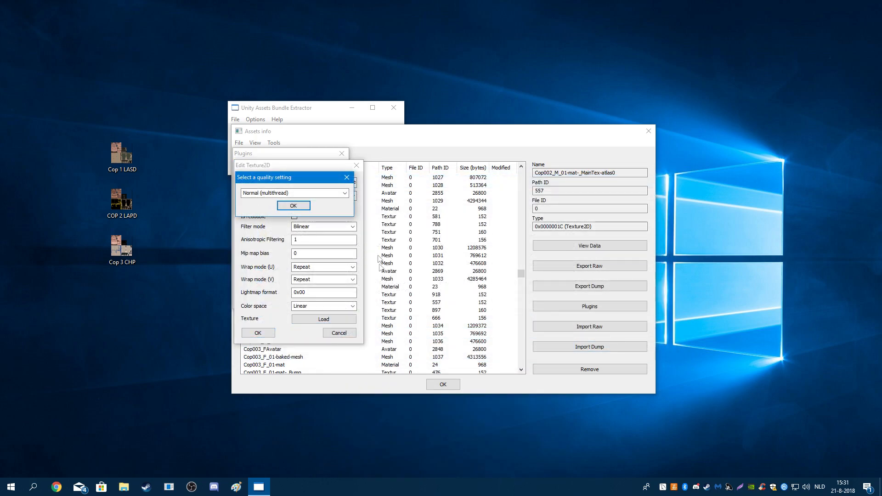
{"action": "left_click", "coordinate": [293, 205]}
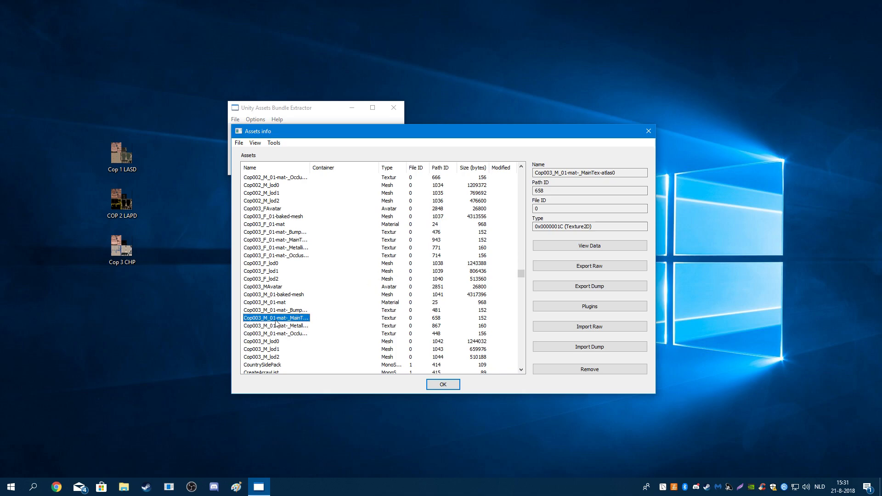
- Load Cop 3 CHP.png into the Cop003 male texture, then switch to the Discord mod-help channel
{"action": "left_click", "coordinate": [589, 306]}
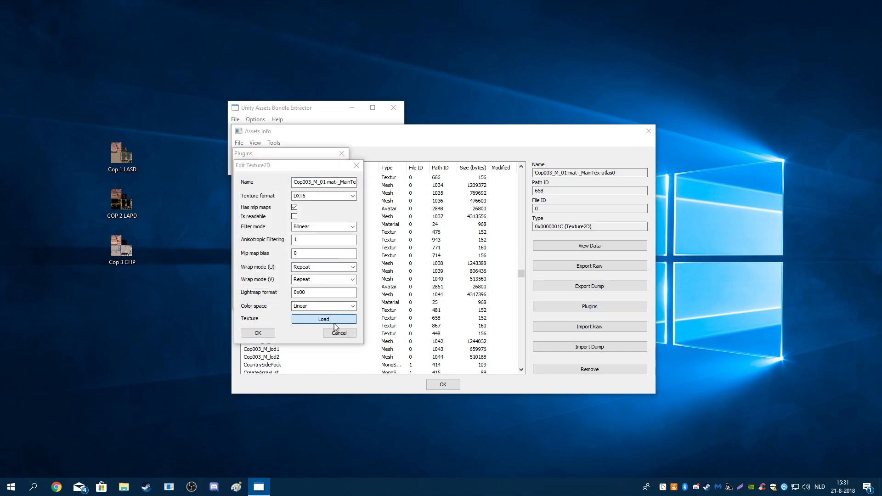
{"action": "left_click", "coordinate": [323, 319]}
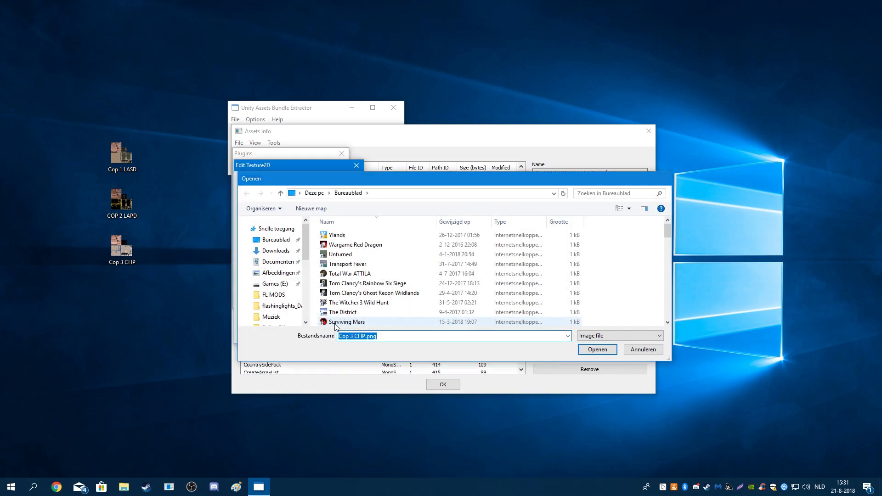
{"action": "left_click", "coordinate": [597, 349]}
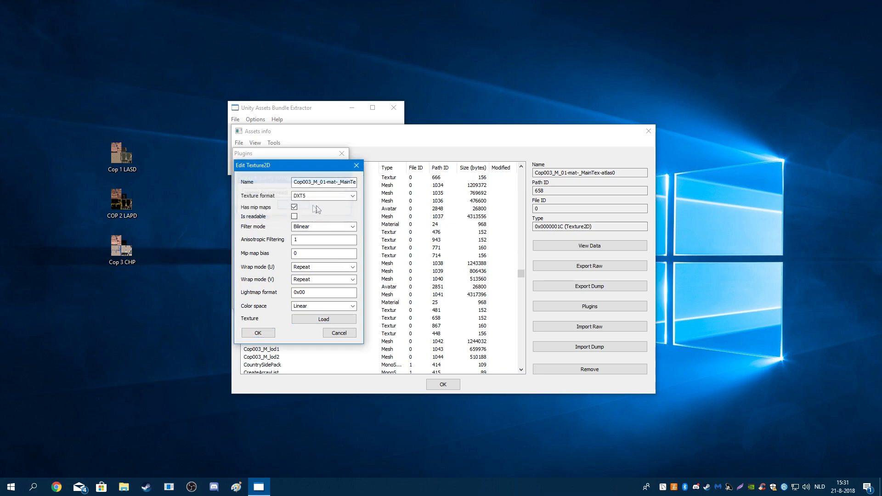
{"action": "left_click", "coordinate": [339, 332]}
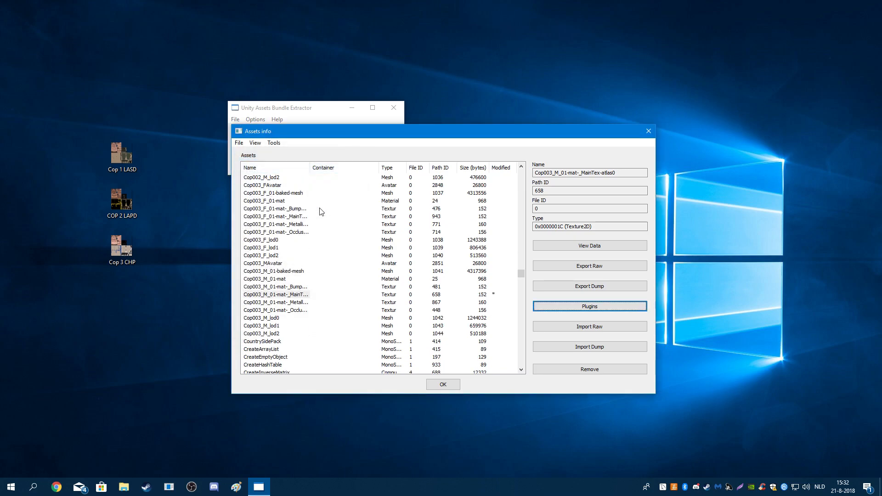
{"action": "scroll", "scroll_direction": "down", "scroll_amount": 3}
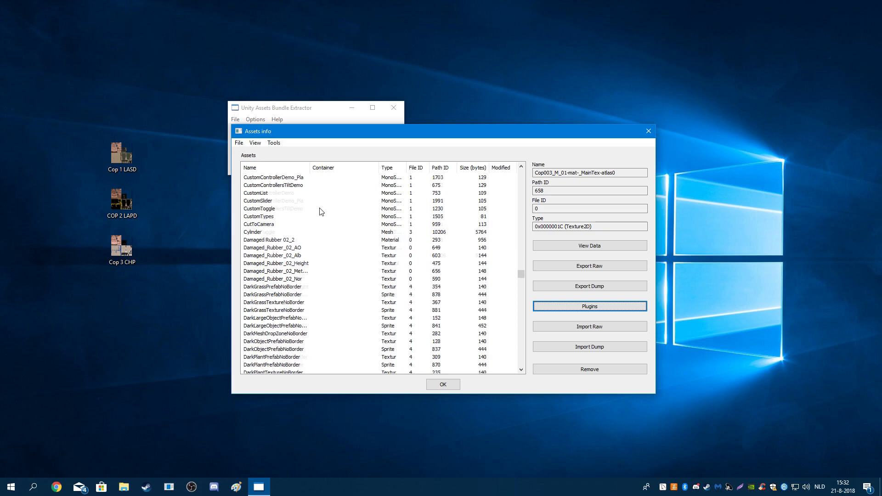
{"action": "scroll", "scroll_direction": "down", "scroll_amount": 3}
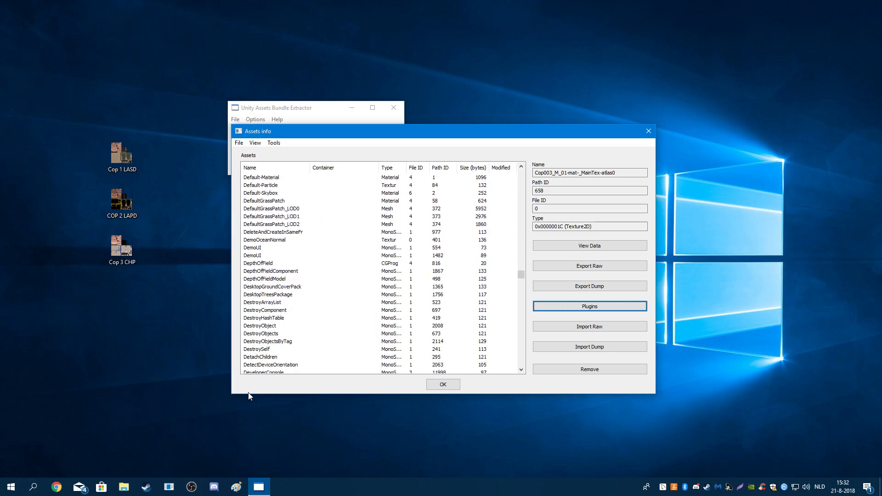
{"action": "left_click", "coordinate": [213, 487]}
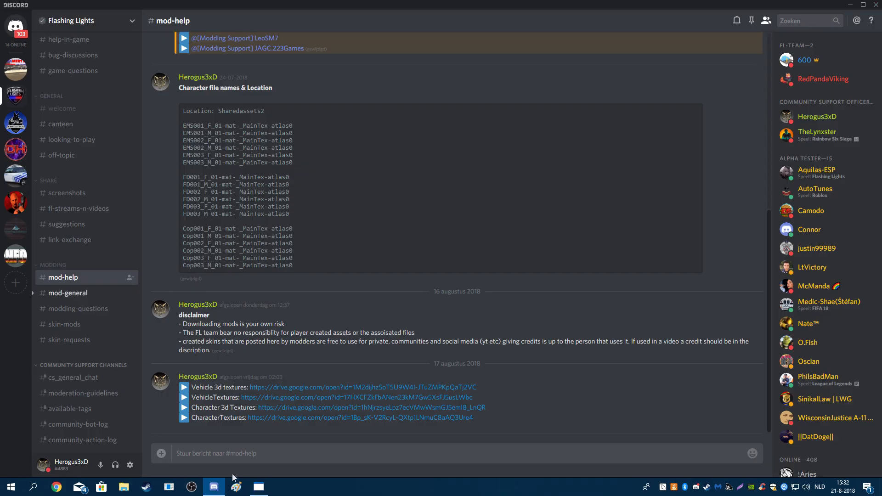
{"action": "mouse_move", "coordinate": [265, 9]}
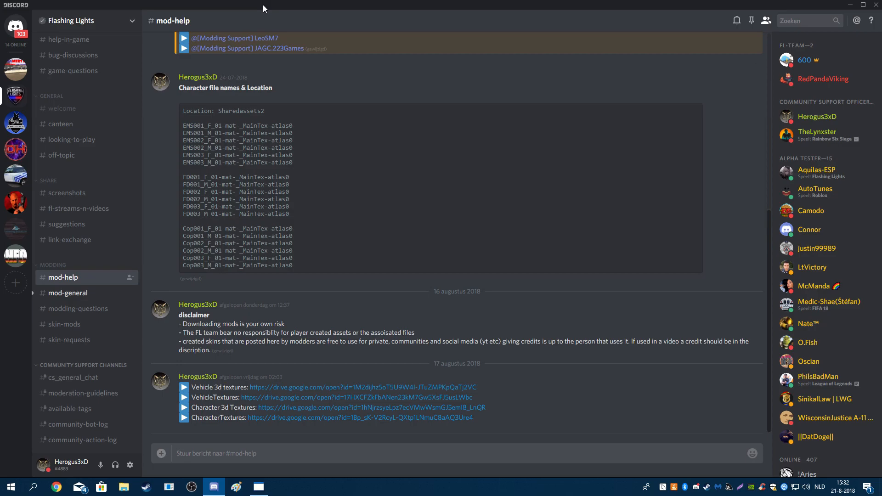
{"action": "mouse_move", "coordinate": [184, 177]}
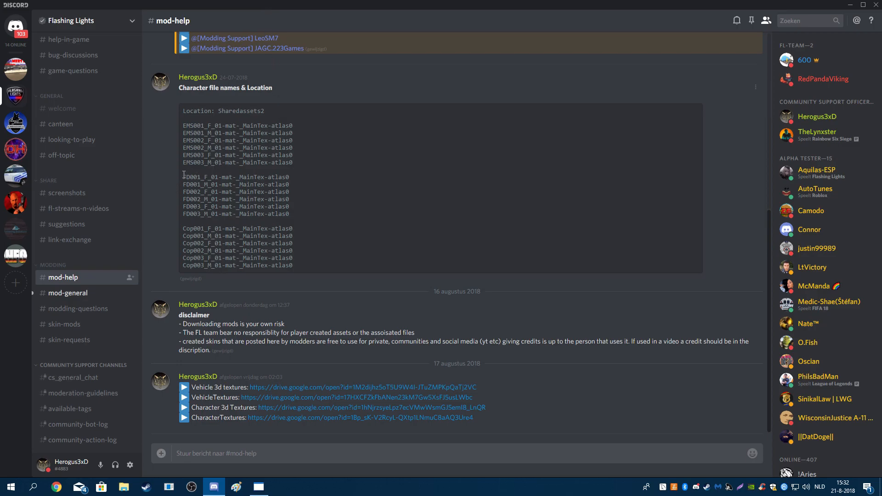
{"action": "left_click_drag", "start_coordinate": [183, 177], "coordinate": [289, 214]}
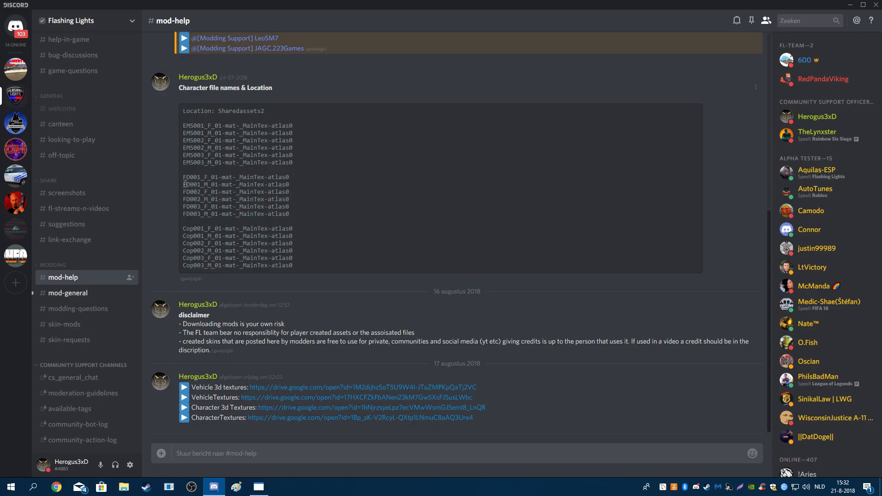
{"action": "double_click", "coordinate": [236, 184]}
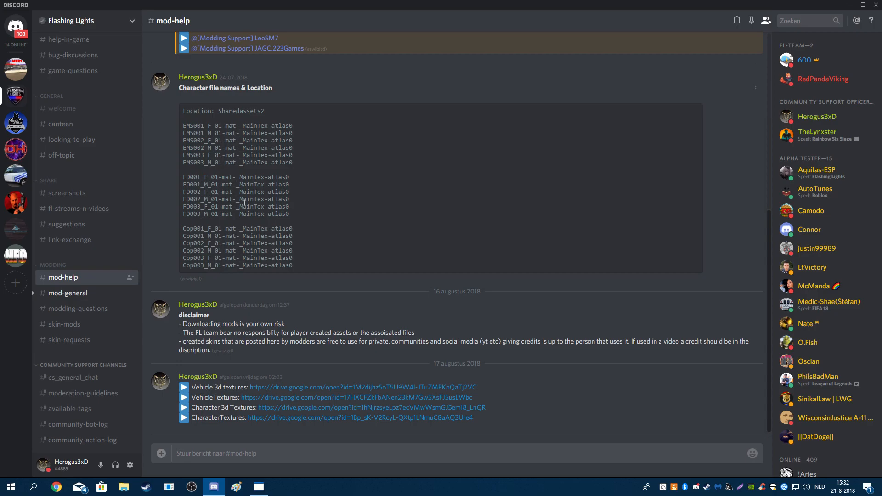
{"action": "mouse_move", "coordinate": [298, 217]}
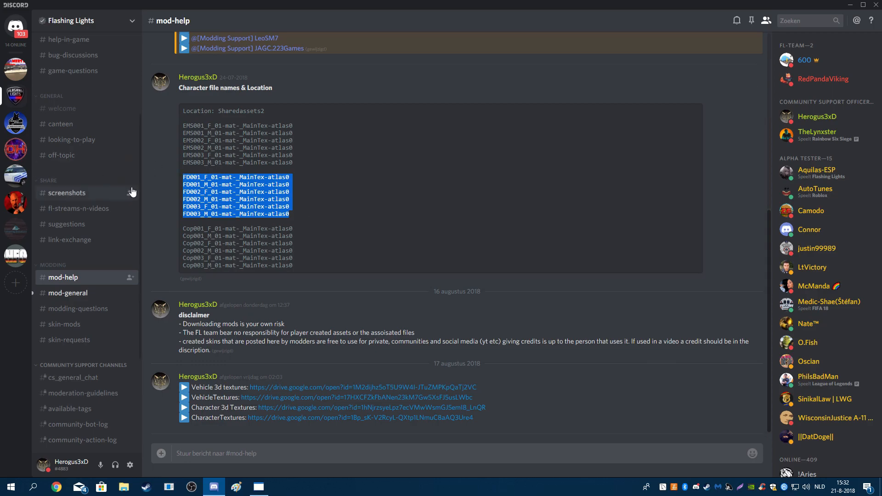
{"action": "mouse_move", "coordinate": [195, 224]}
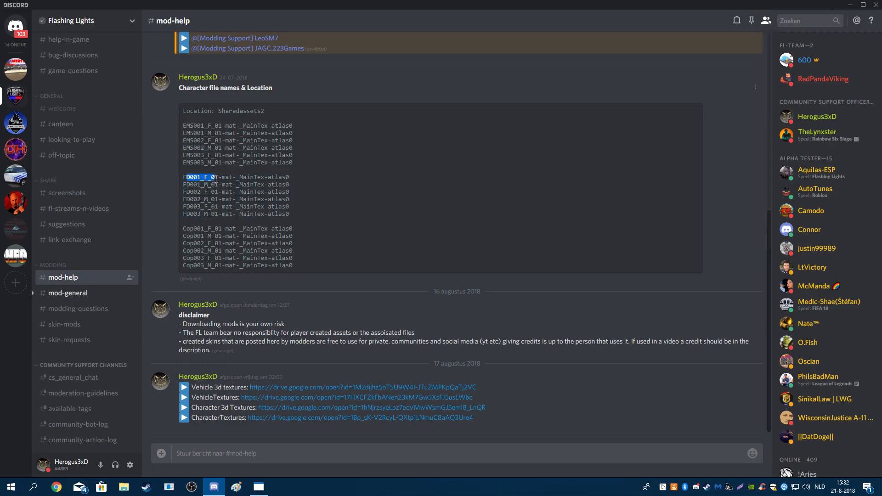
{"action": "mouse_move", "coordinate": [240, 196]}
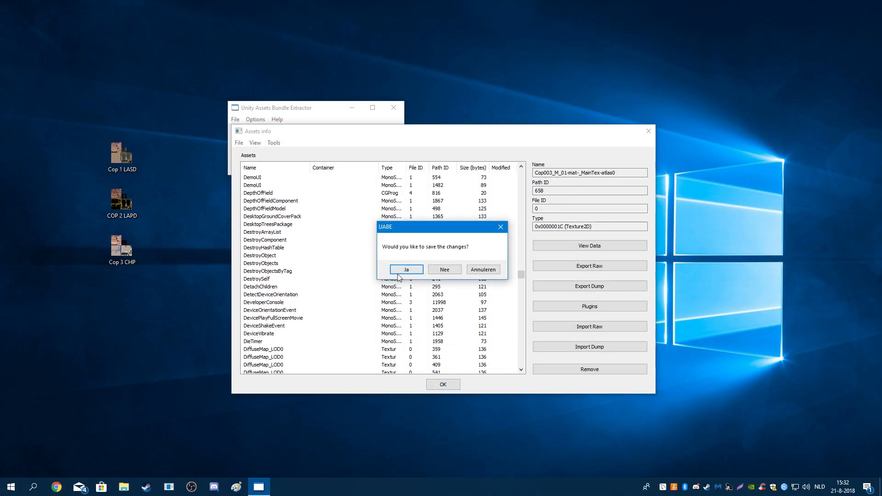
- Confirm saving changes and save the file as sharedassets2 on Bureaublad
{"action": "left_click", "coordinate": [405, 269]}
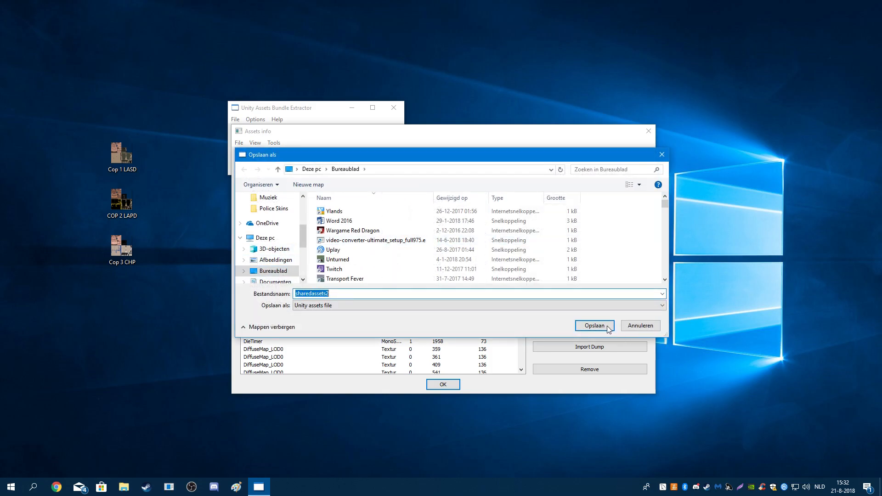
{"action": "left_click", "coordinate": [593, 325]}
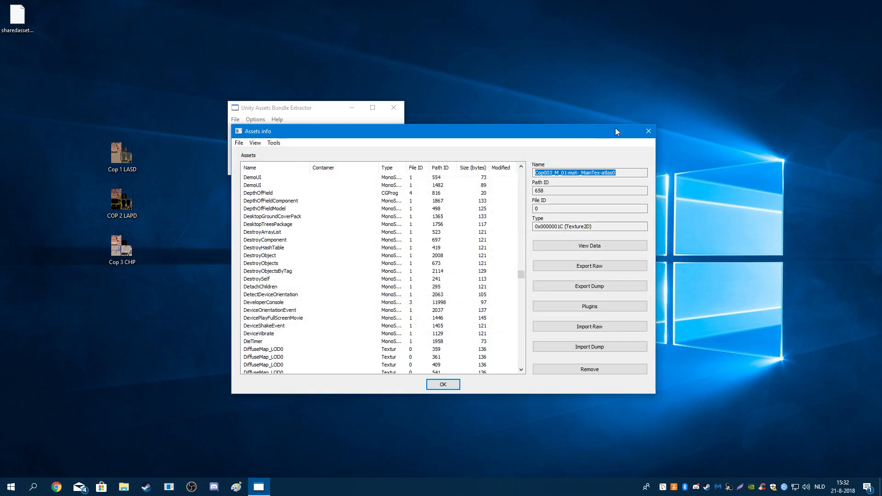
{"action": "mouse_move", "coordinate": [455, 116]}
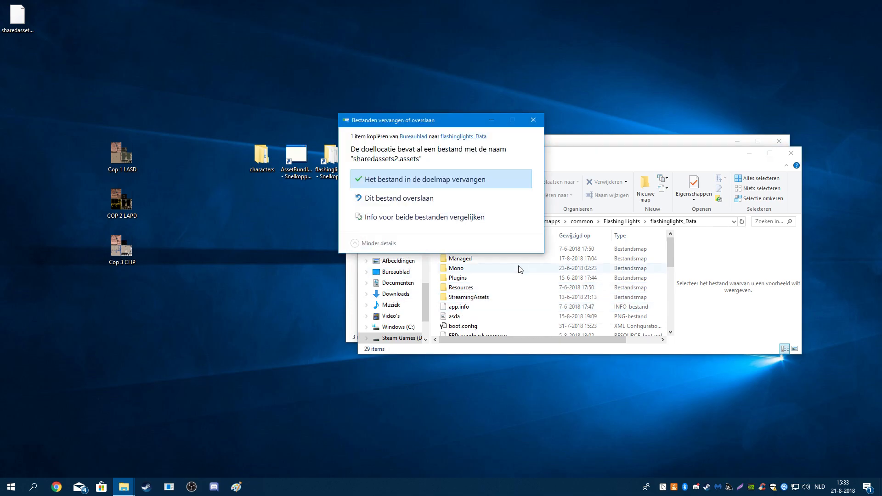
- Replace the original sharedassets2.assets in flashinglights_Data with the edited copy
{"action": "left_click", "coordinate": [425, 179]}
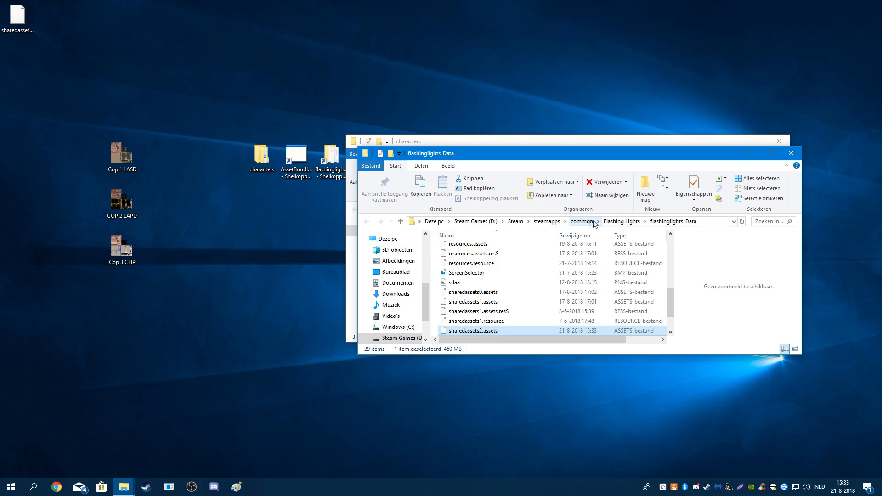
{"action": "scroll", "scroll_direction": "up", "scroll_amount": 3}
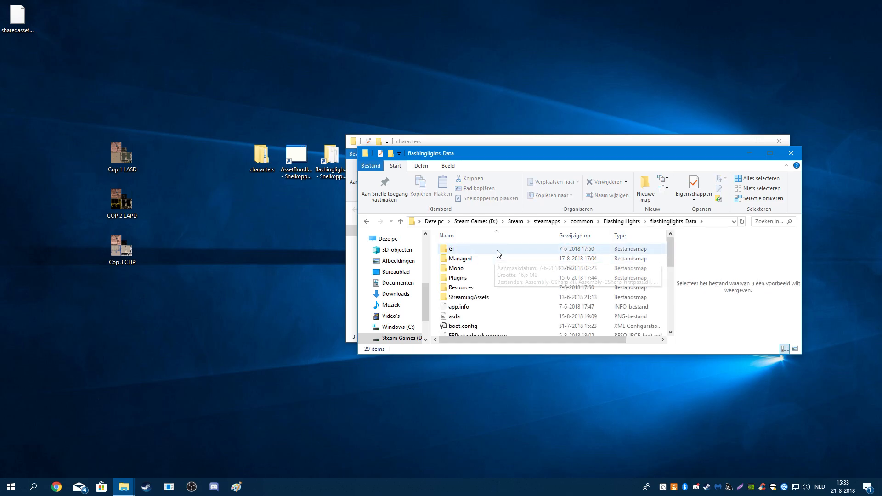
{"action": "scroll", "scroll_direction": "down", "scroll_amount": 3}
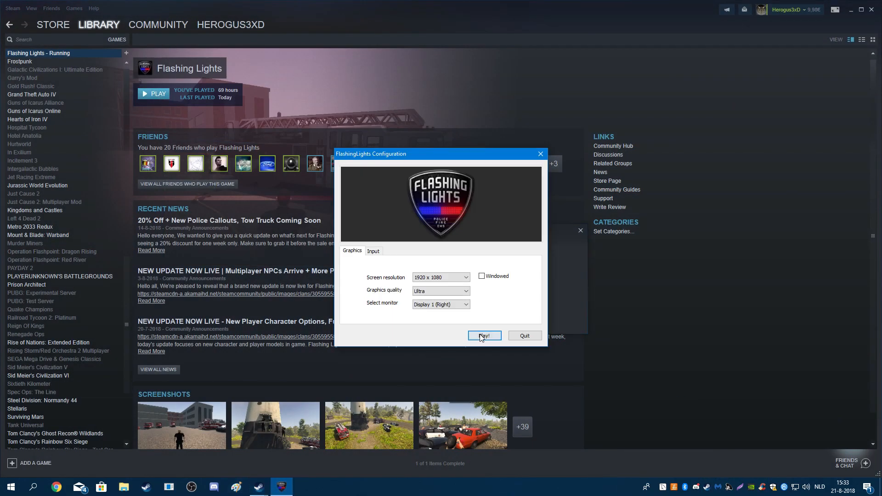
- Start Flashing Lights from its configuration window with the current graphics settings
{"action": "left_click", "coordinate": [485, 336]}
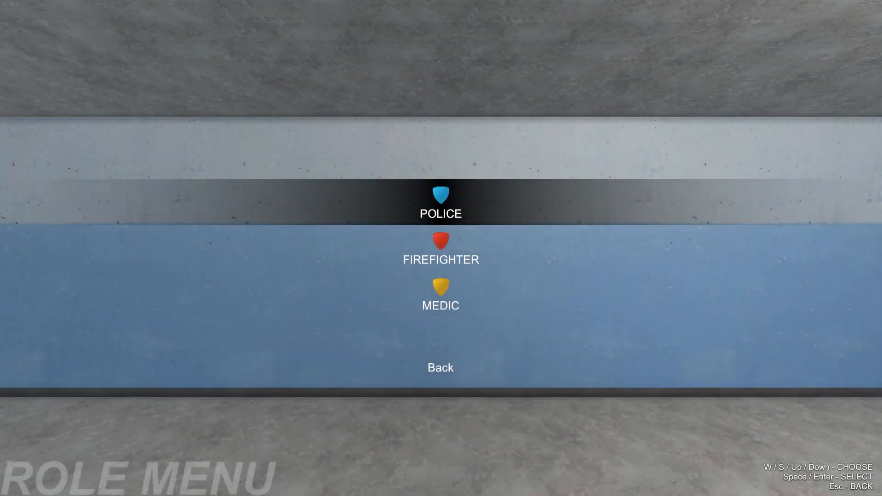
- Choose the Police role and cycle male Body options to view the tan custom uniform
{"action": "left_click", "coordinate": [440, 213]}
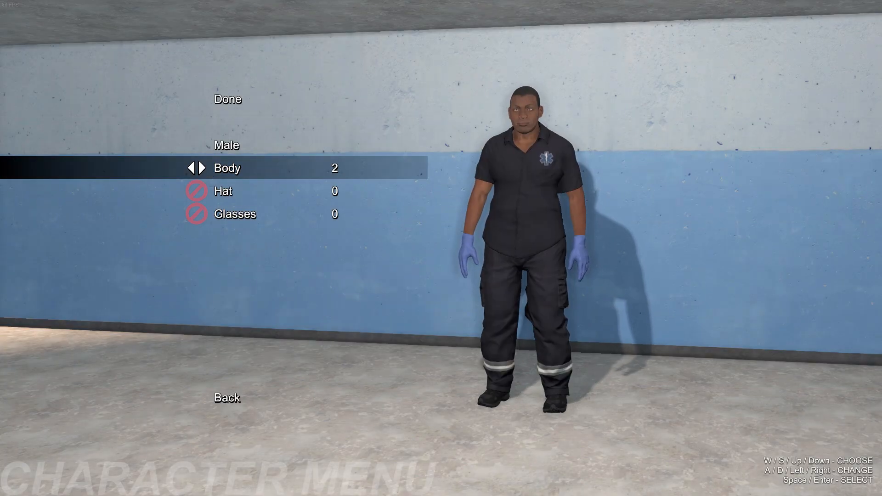
{"action": "key", "text": "d"}
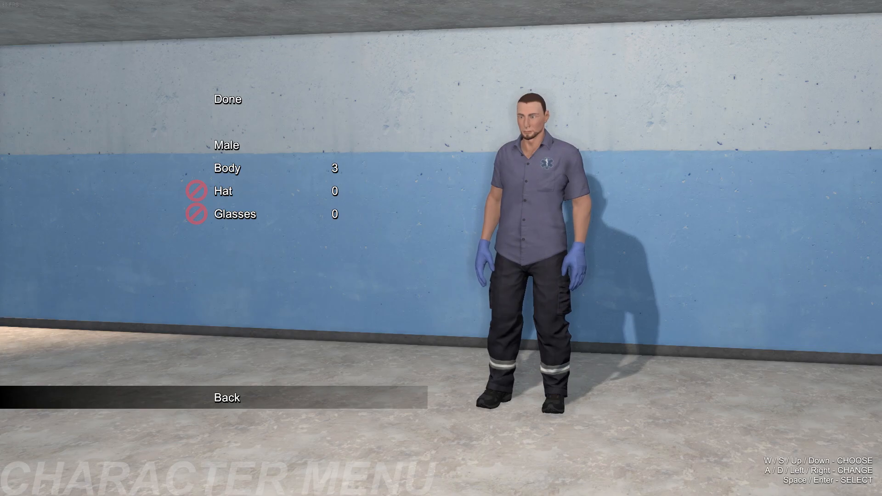
{"action": "key", "text": "Left"}
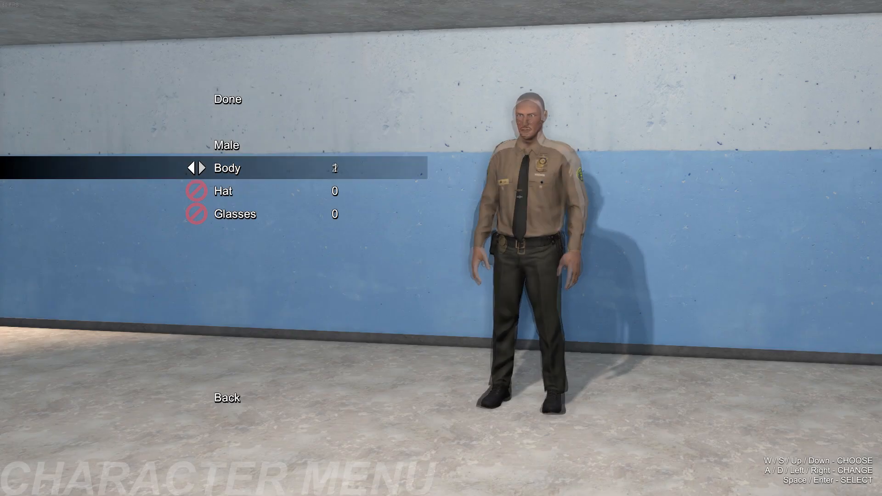